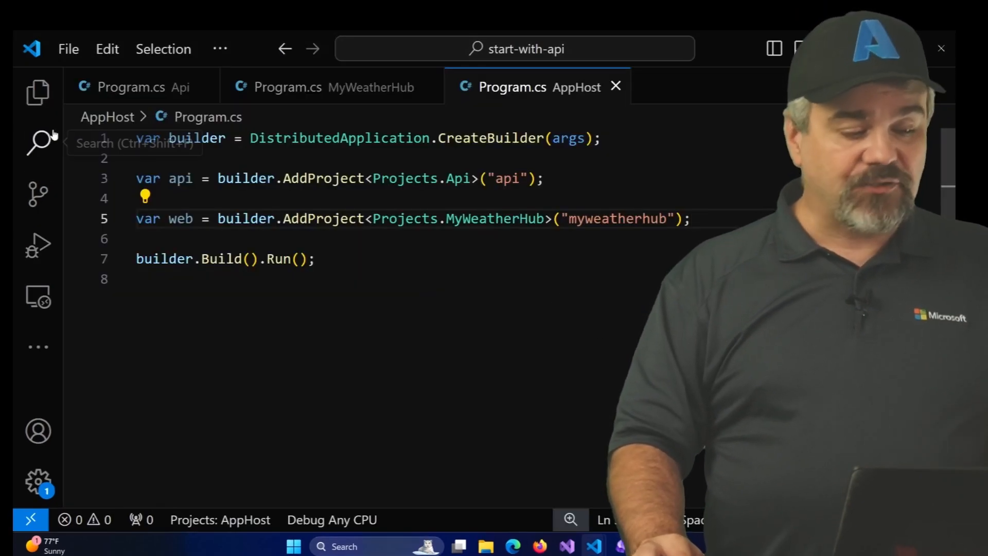
- View MyWeatherHub's hard-coded WeatherEndpoint in appsettings.json, then switch to the workshop guide
left_click(37, 92)
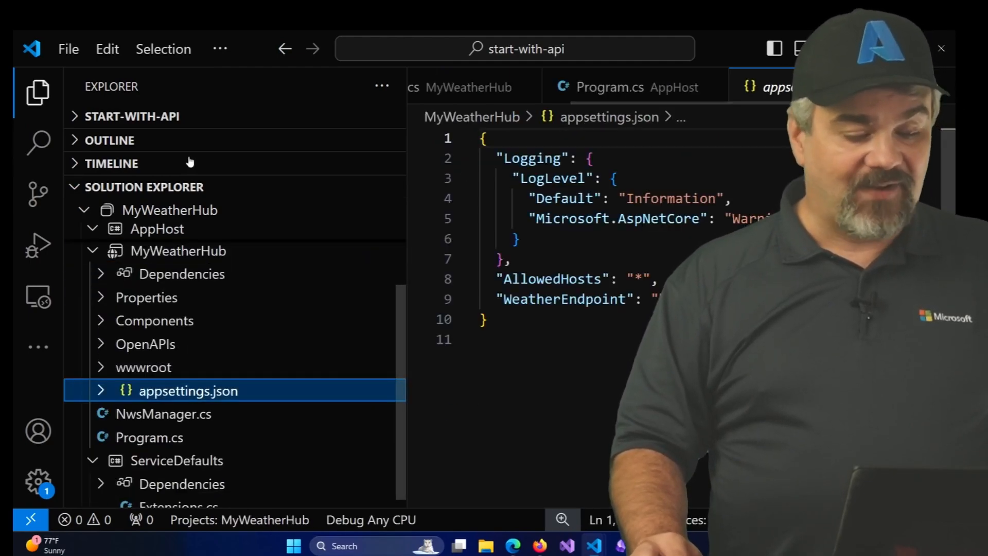
left_click(37, 92)
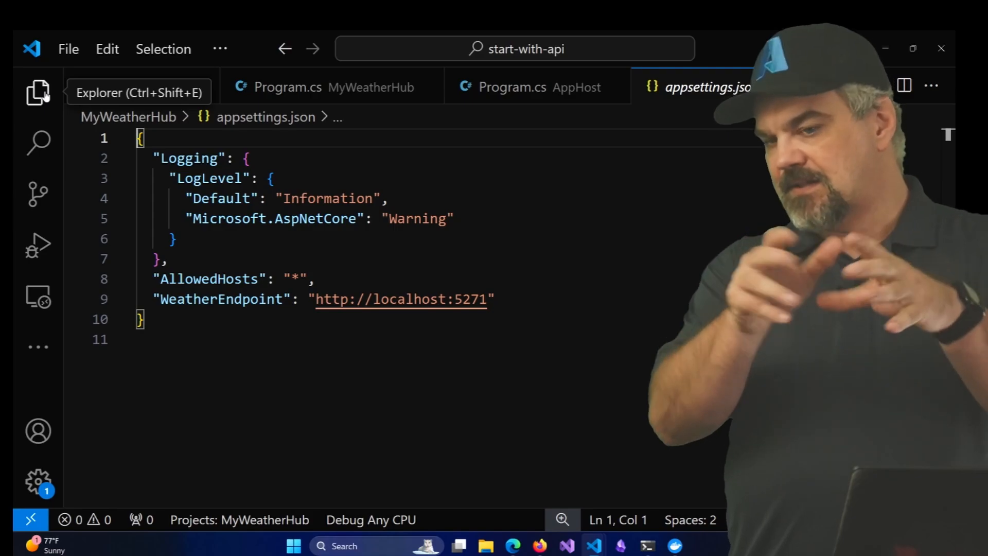
key("alt+tab")
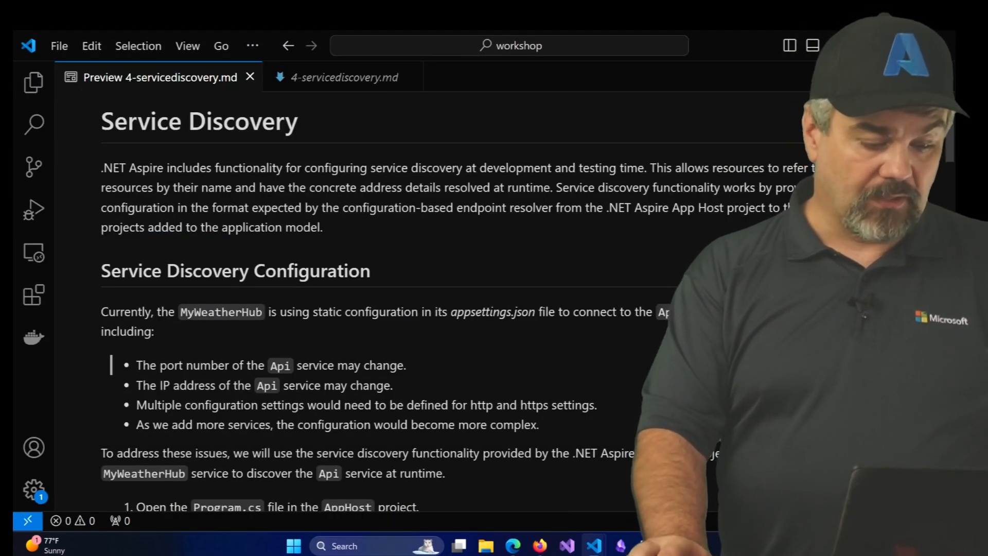
- Scroll through the Service Discovery guide's configuration steps
scroll("down", 3)
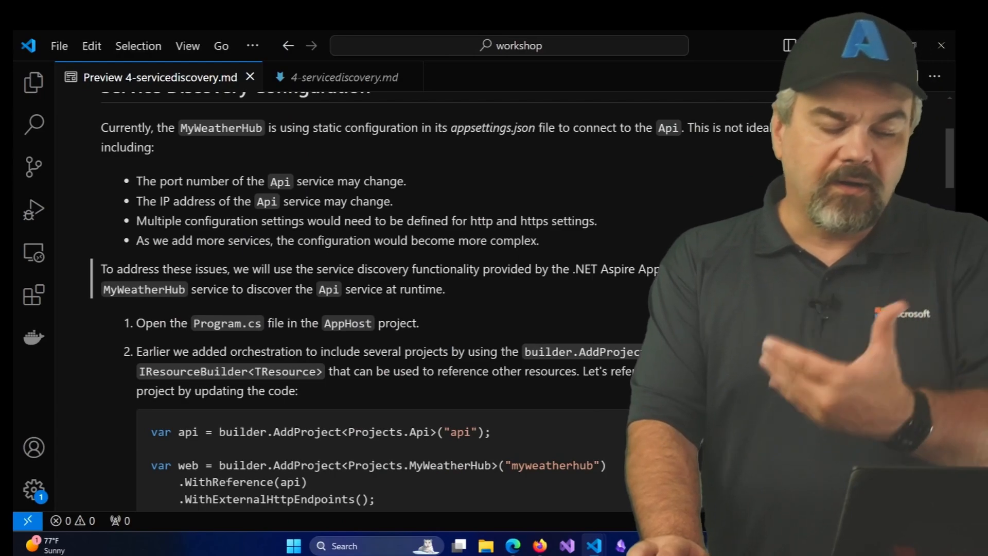
scroll("down", 3)
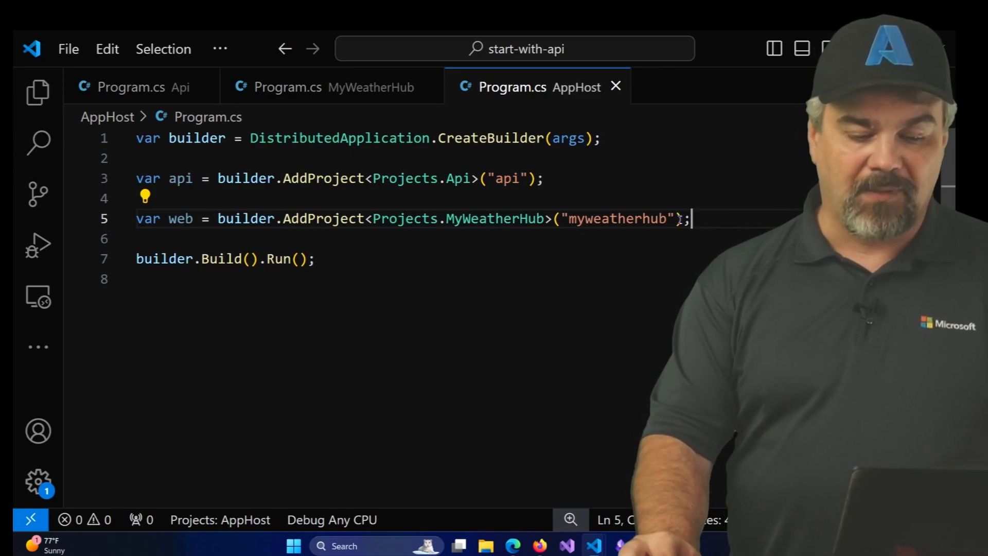
- Chain .WithReference(api) onto the MyWeatherHub project registration in AppHost Program.cs
key("Enter")
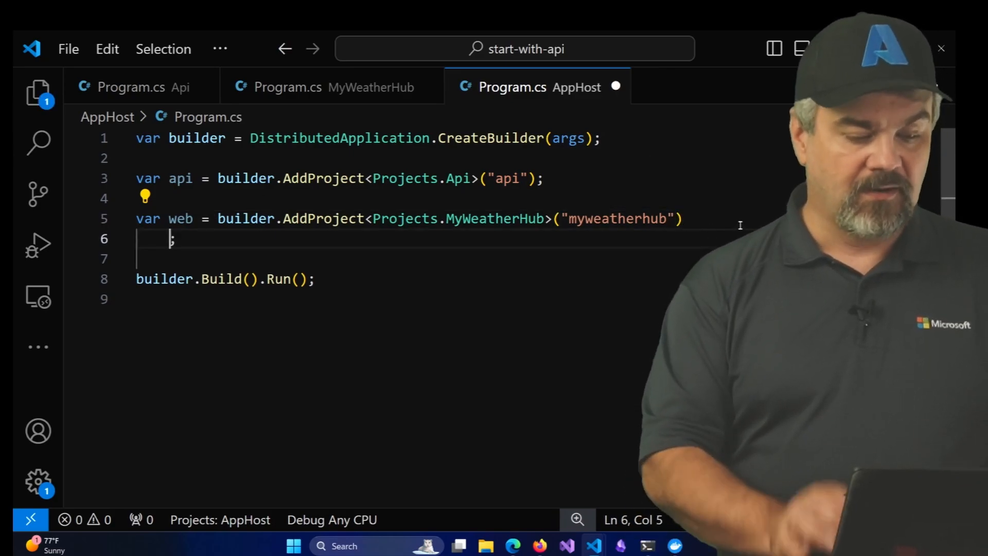
type(".W")
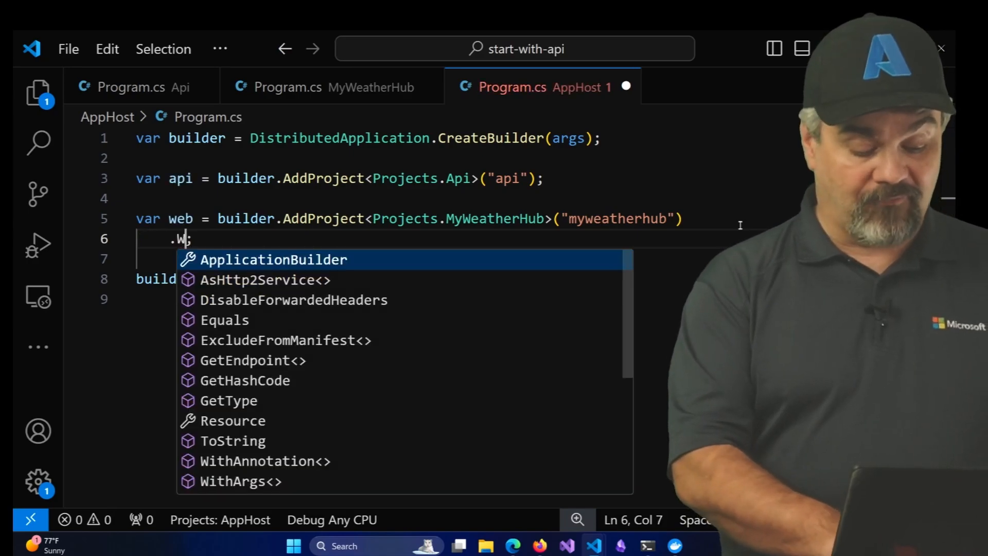
type("ithReference")
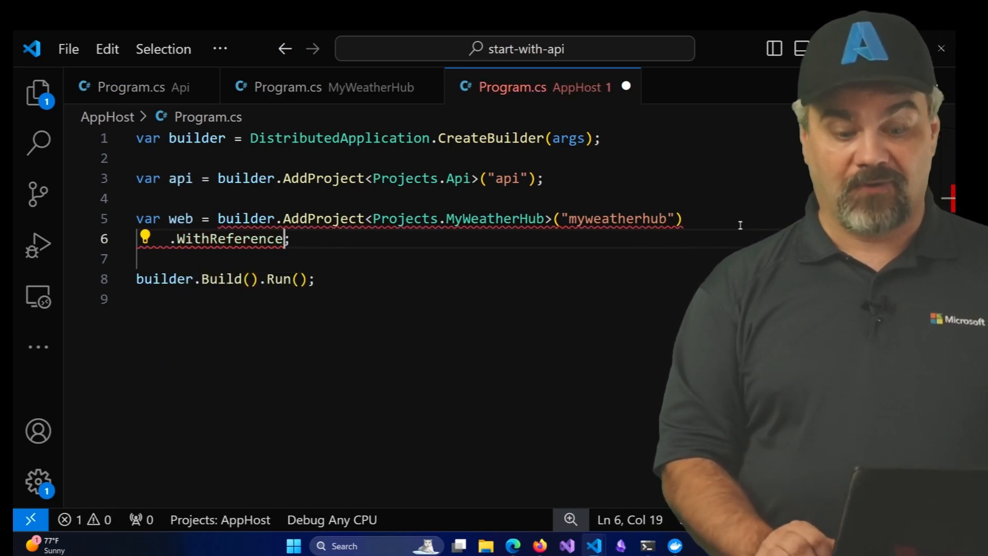
type("(")
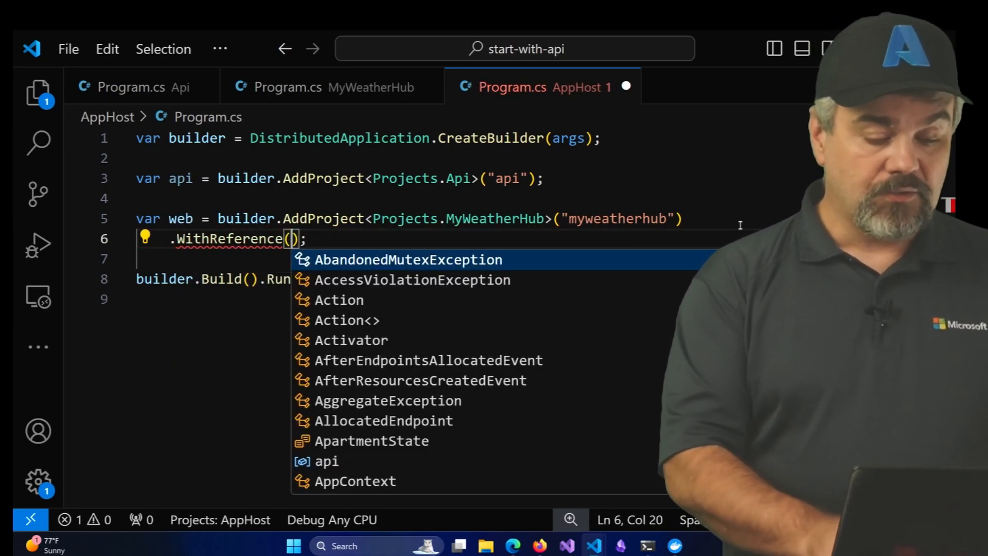
type("api")
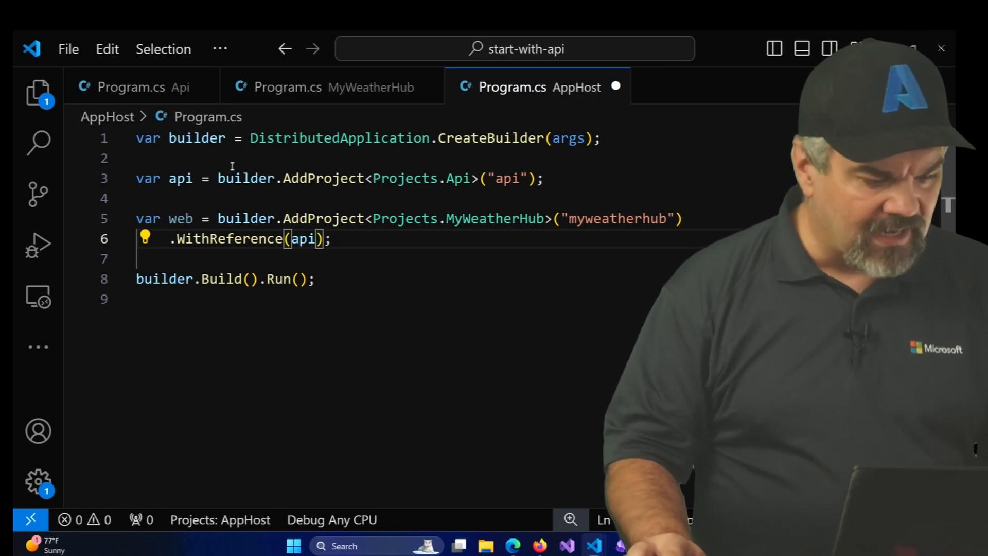
- Rename the api variable to myApi
double_click(181, 178)
type("m")
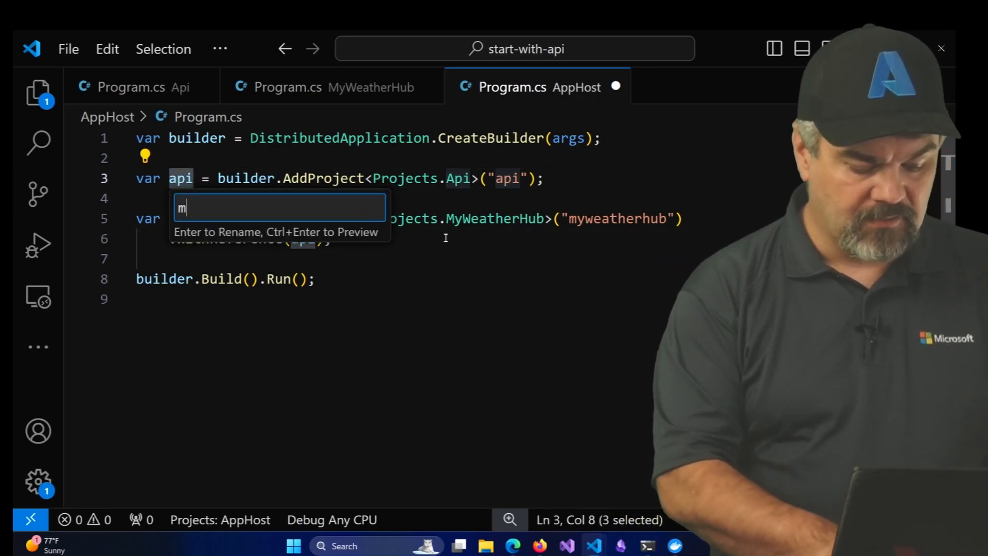
type("yAp")
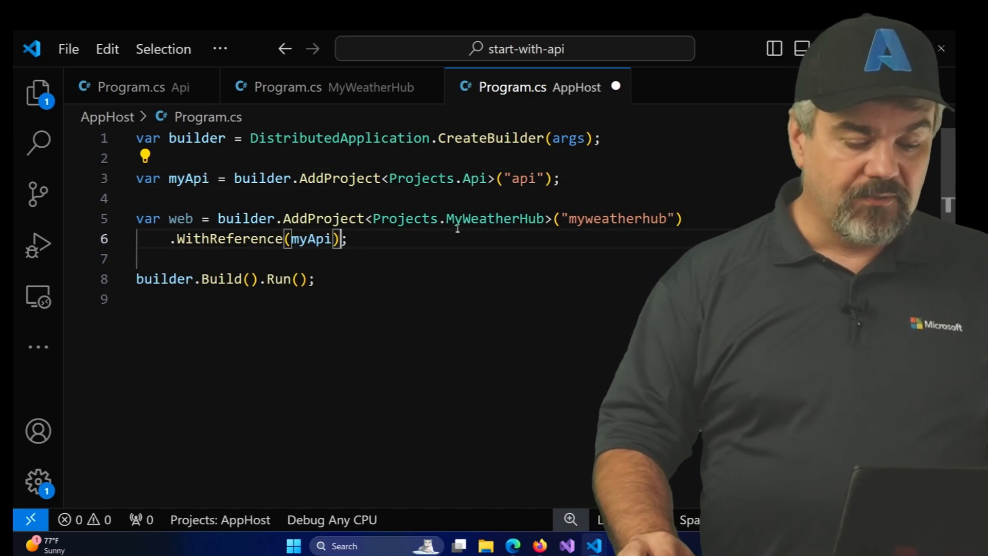
type(".;")
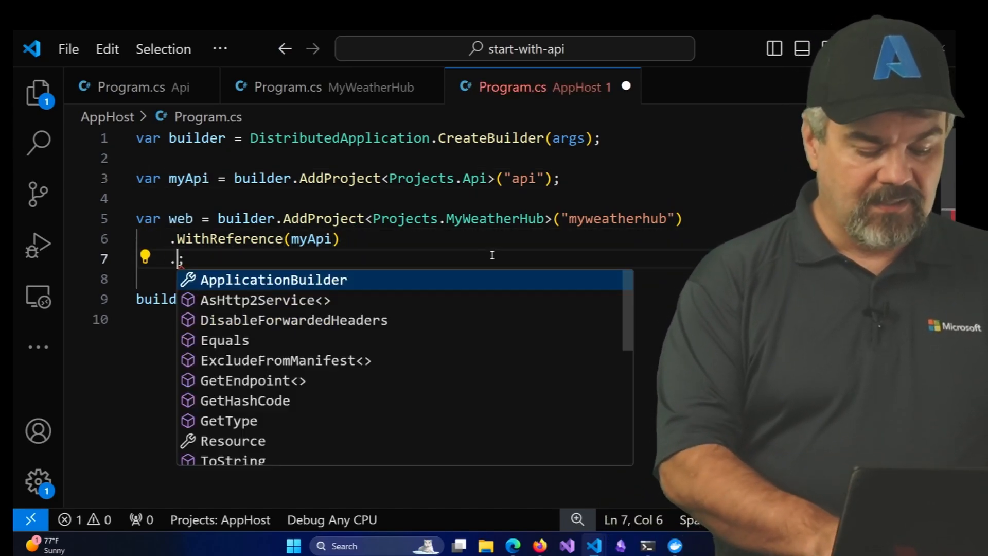
- Chain WithExternalHttpEndpoints() onto MyWeatherHub's registration after WithReference(myApi)
type("WithExternalHttpEndpoints")
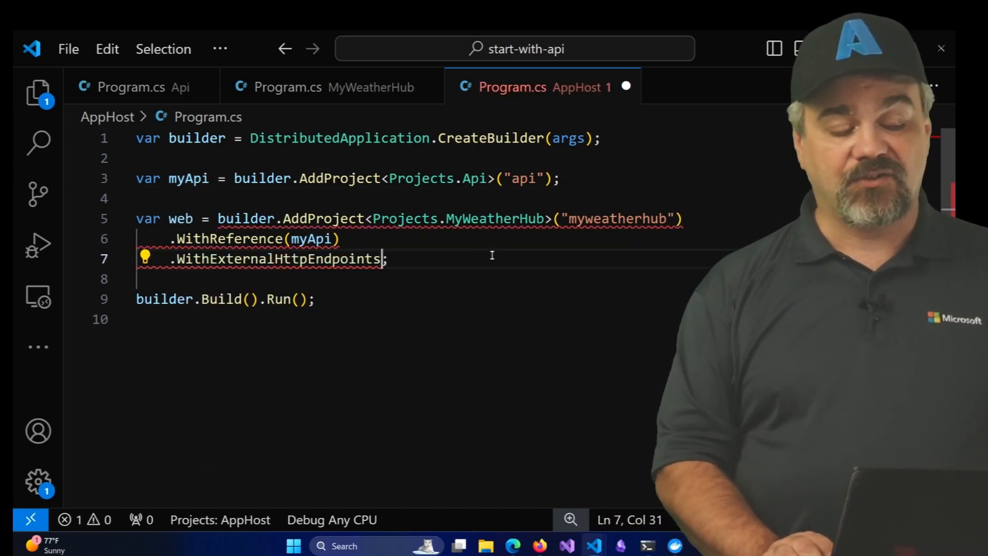
type("()")
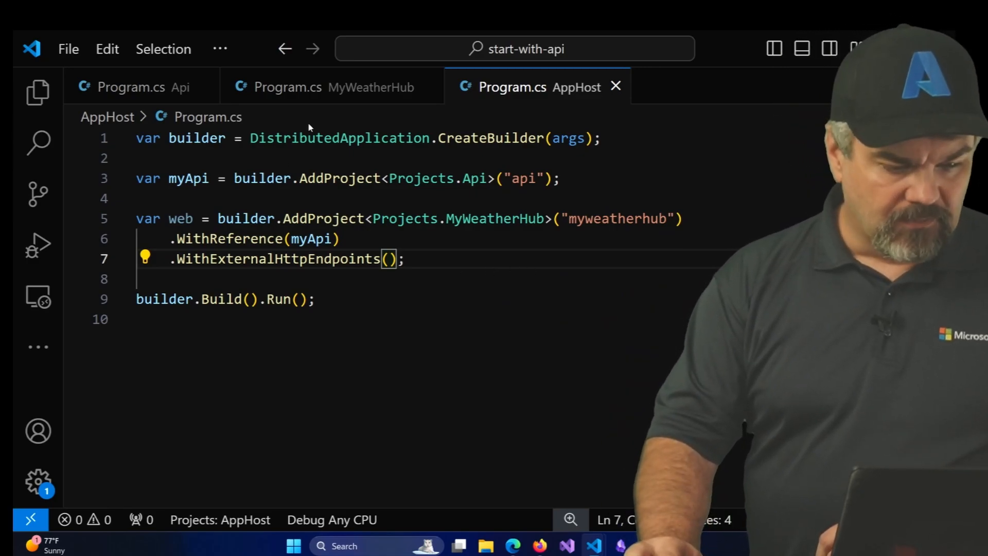
left_click(287, 87)
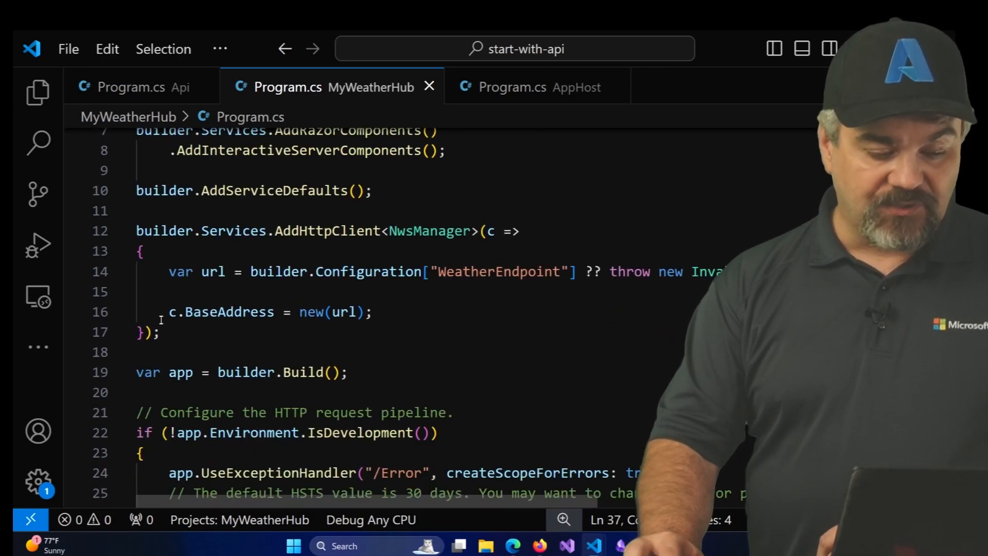
left_click_drag(166, 311, 372, 311)
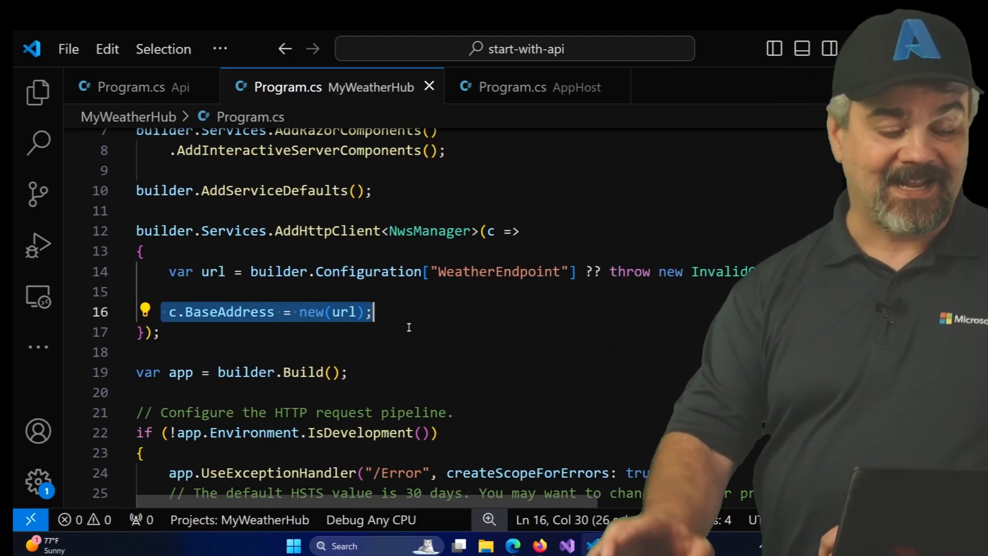
left_click(37, 91)
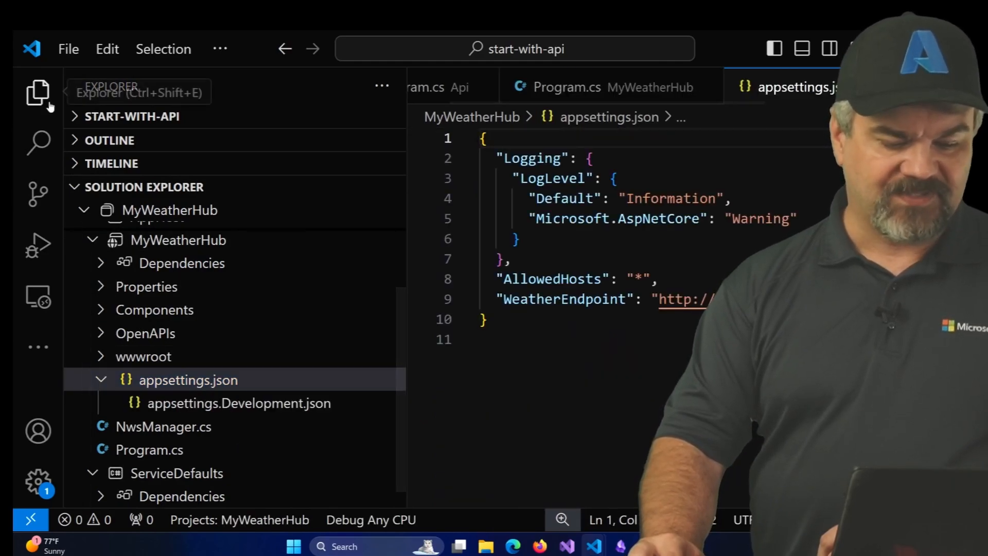
left_click(37, 93)
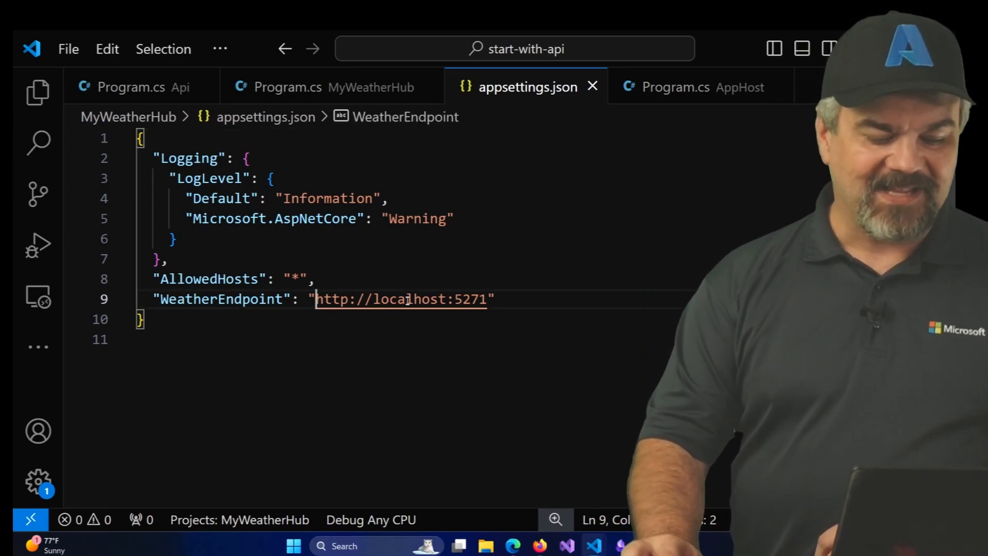
type("https+http")
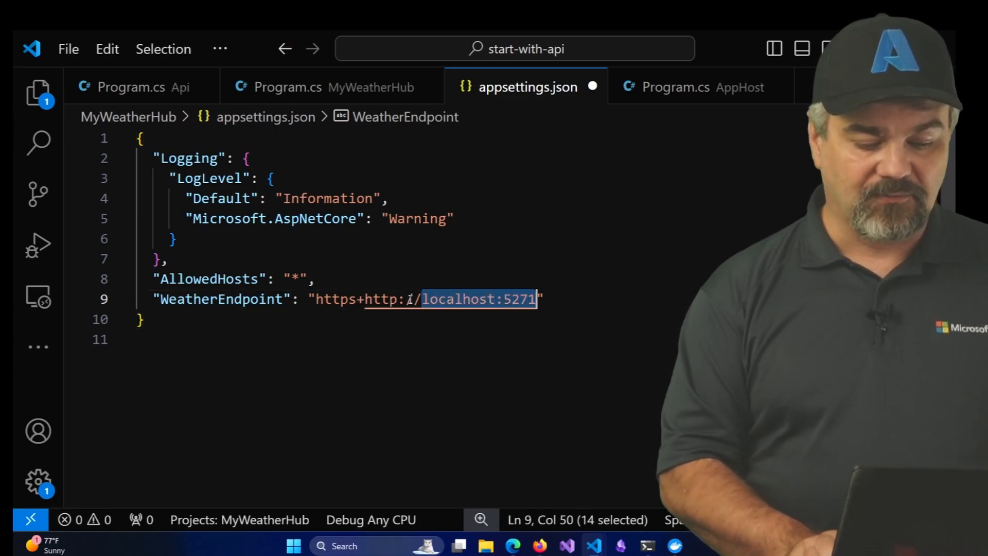
type("api")
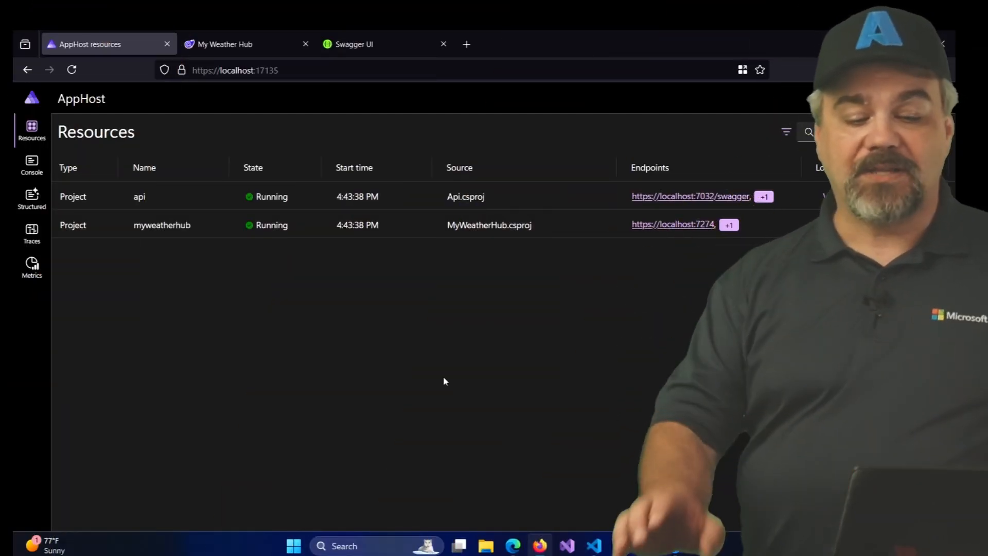
left_click(225, 44)
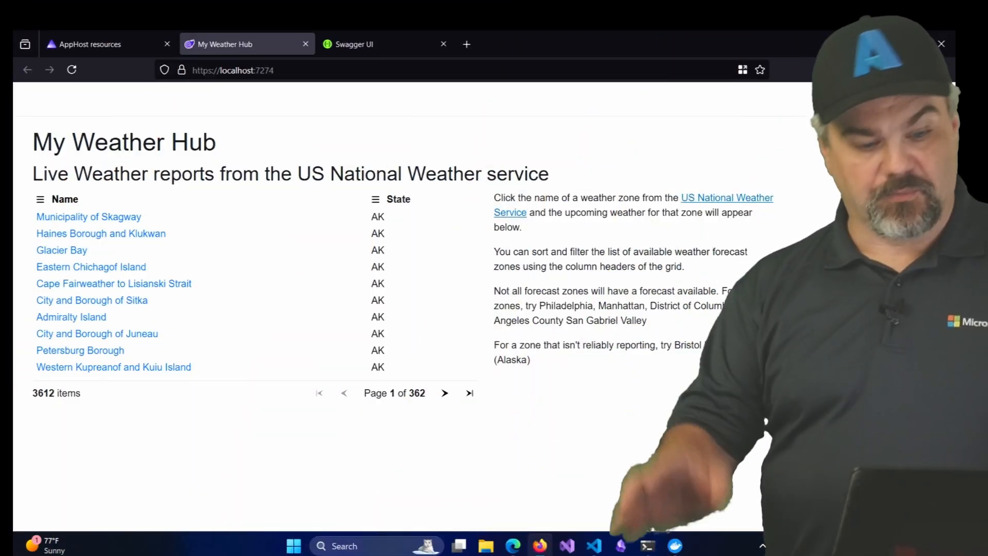
left_click(91, 266)
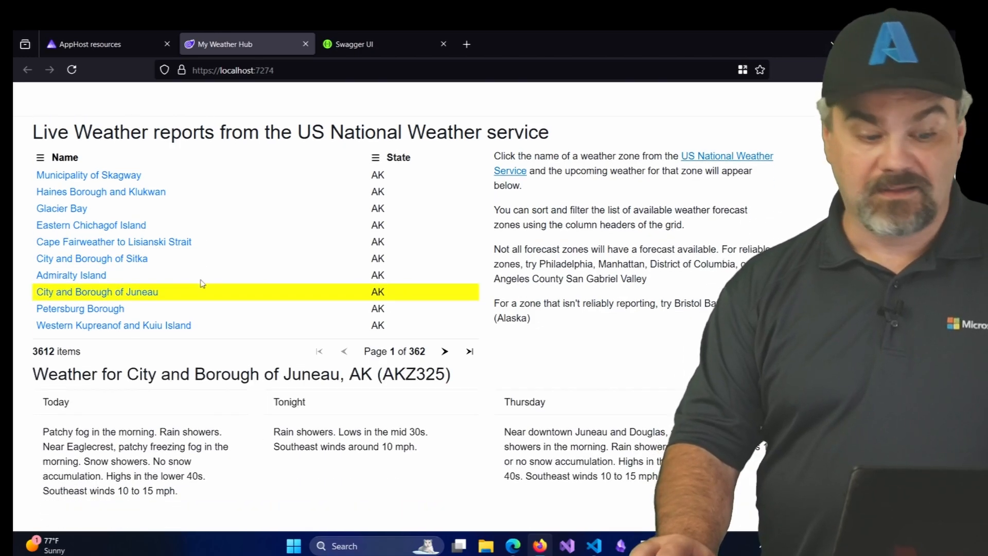
scroll("down", 3)
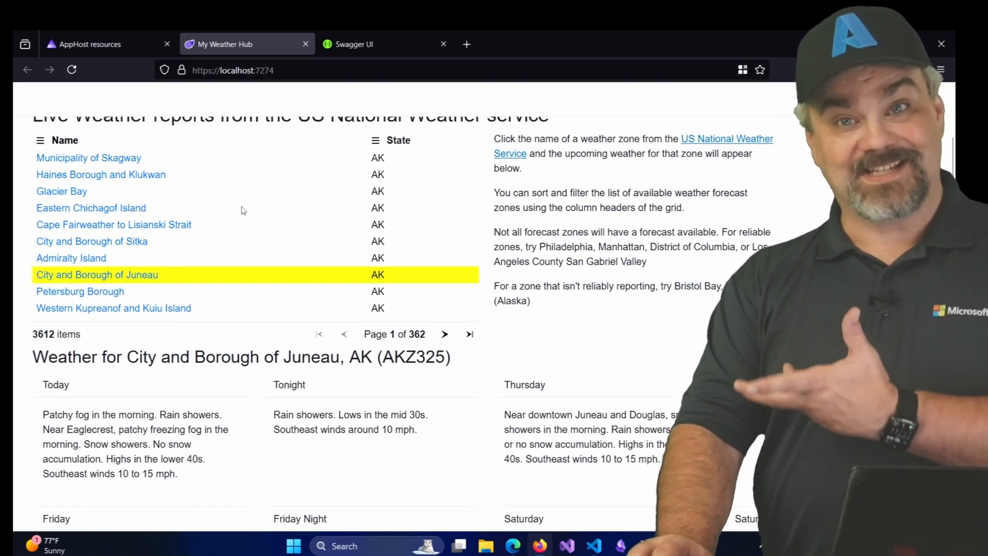
mouse_move(248, 200)
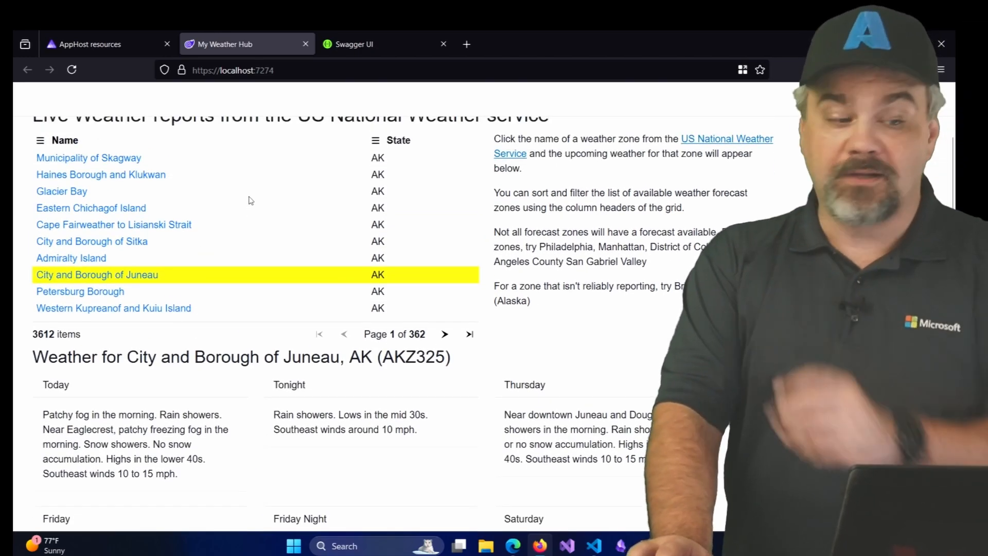
left_click(92, 44)
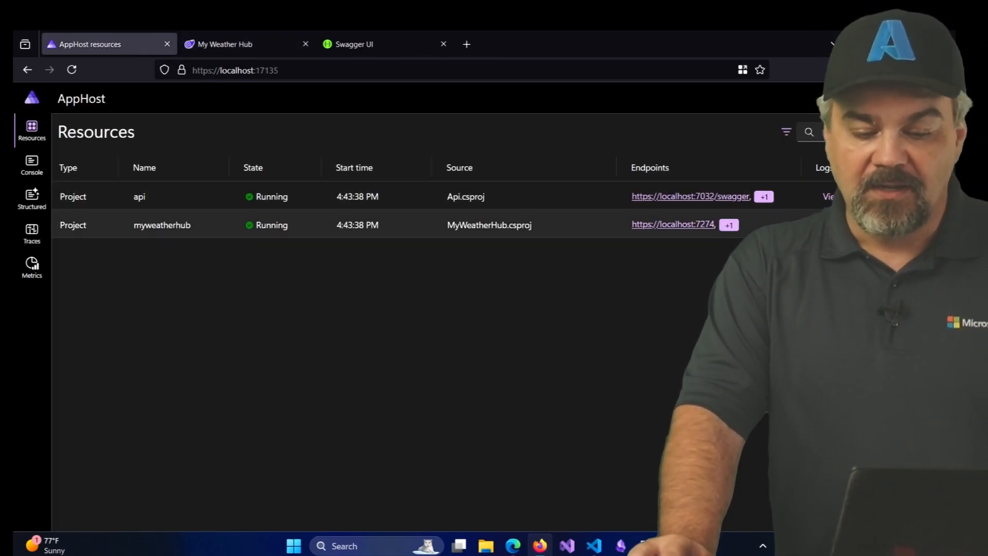
- Reveal myweatherhub's services__api_http_0 and https_0 endpoint values, then return to the code
left_click(161, 225)
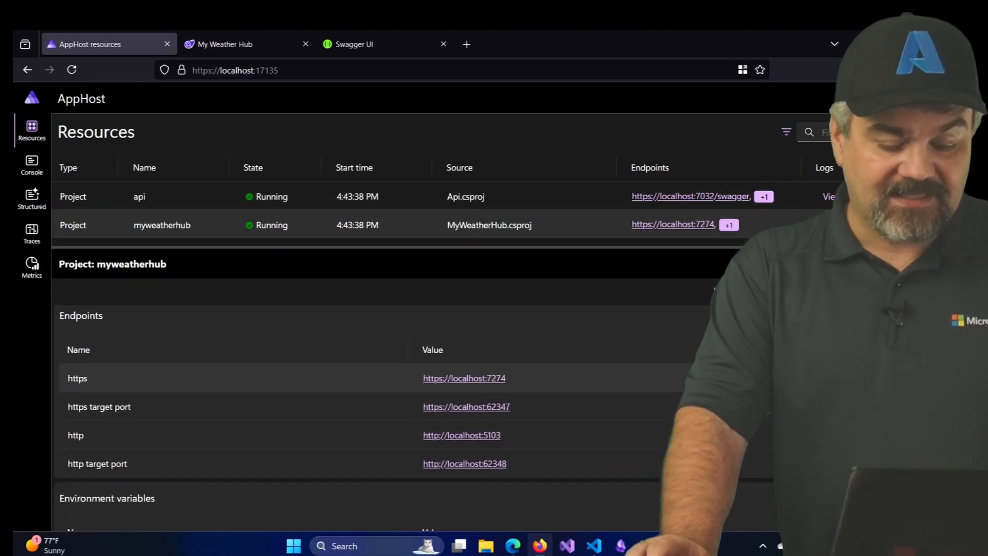
scroll("down", 3)
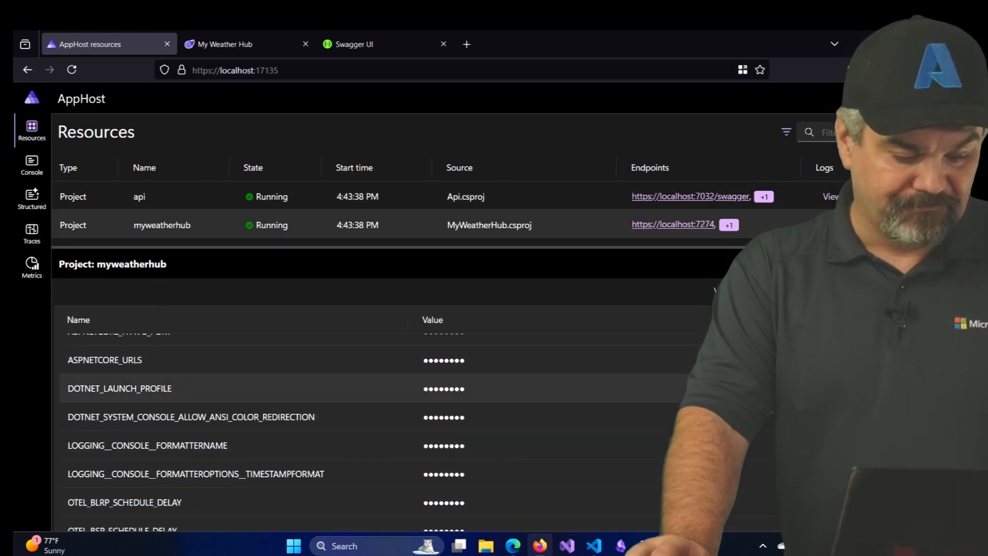
scroll("down", 3)
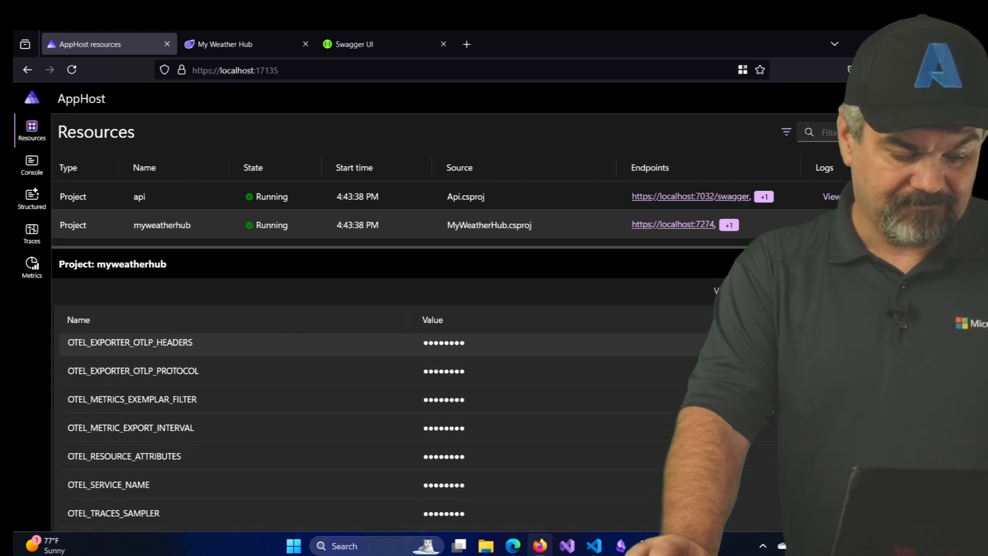
scroll("down", 3)
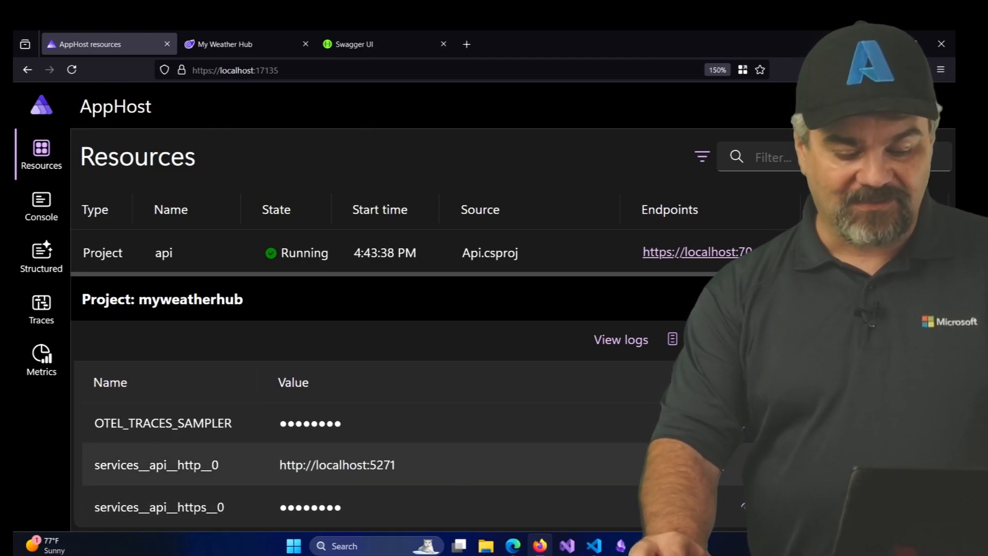
left_click(716, 506)
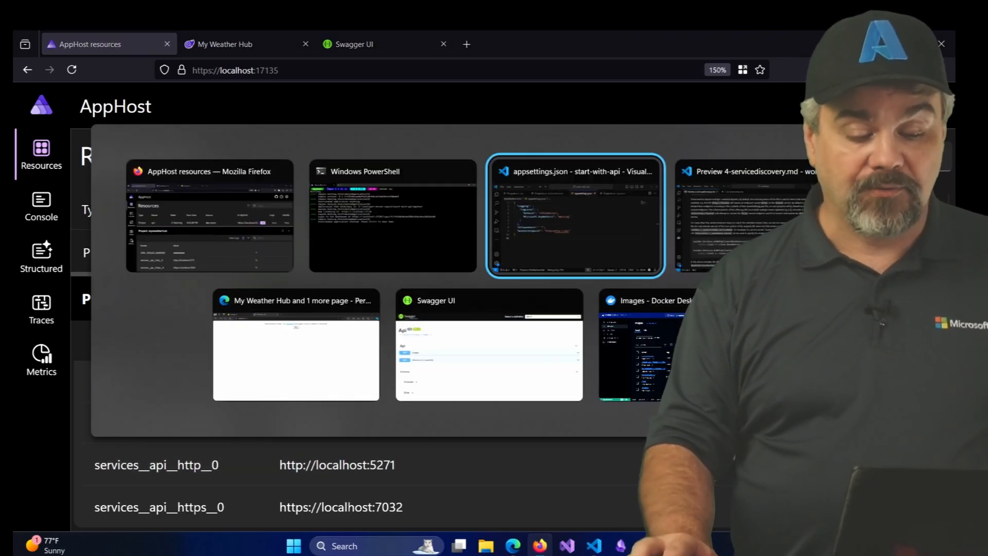
left_click(574, 216)
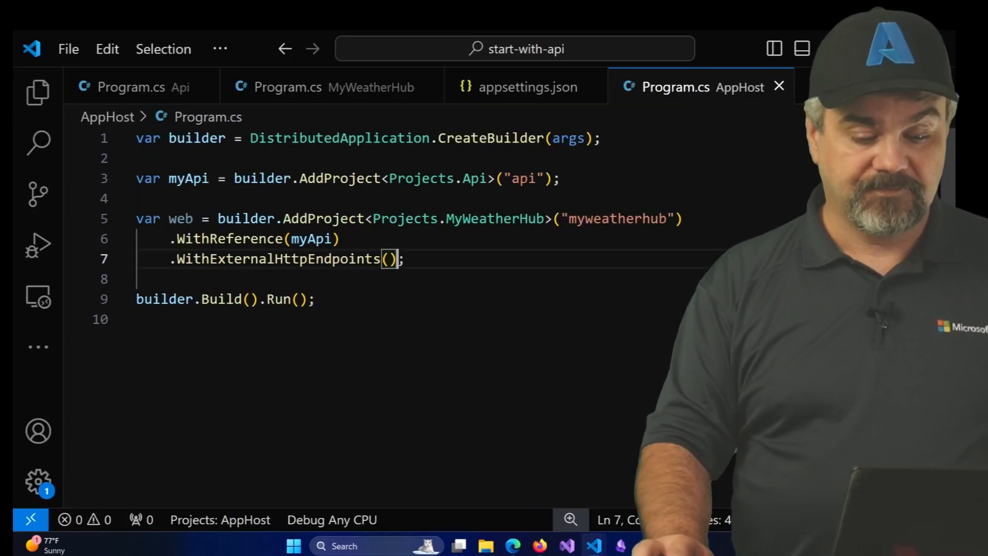